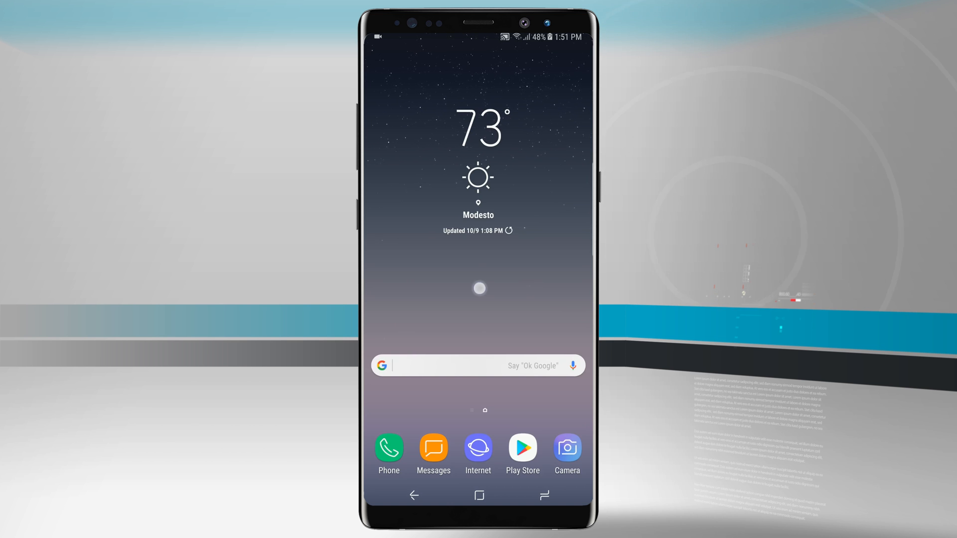
Enter home screen edit mode and add an extra empty page.
{"action": "left_click", "coordinate": [478, 275]}
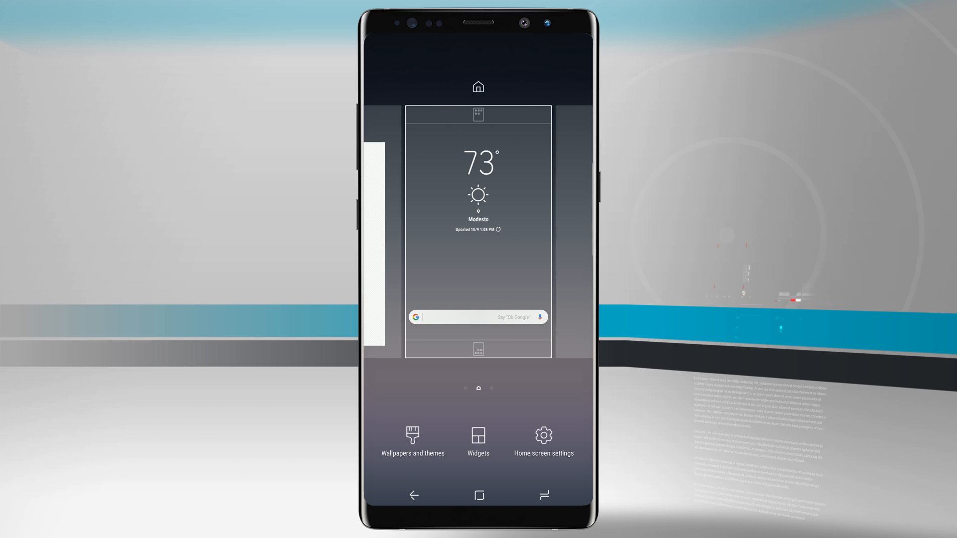
{"action": "left_click", "coordinate": [523, 221]}
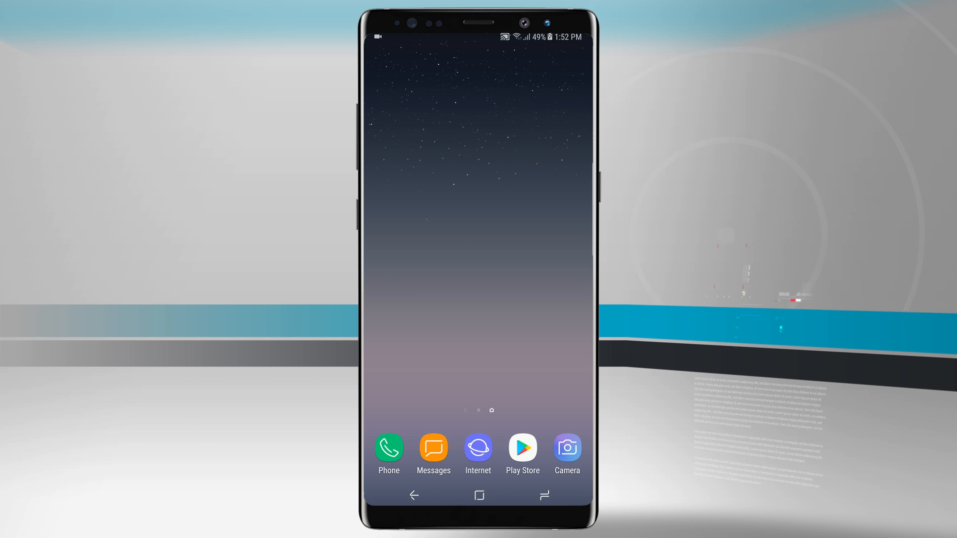
Enter edit mode on the blank page, then move back to the weather page.
{"action": "left_click", "coordinate": [474, 240]}
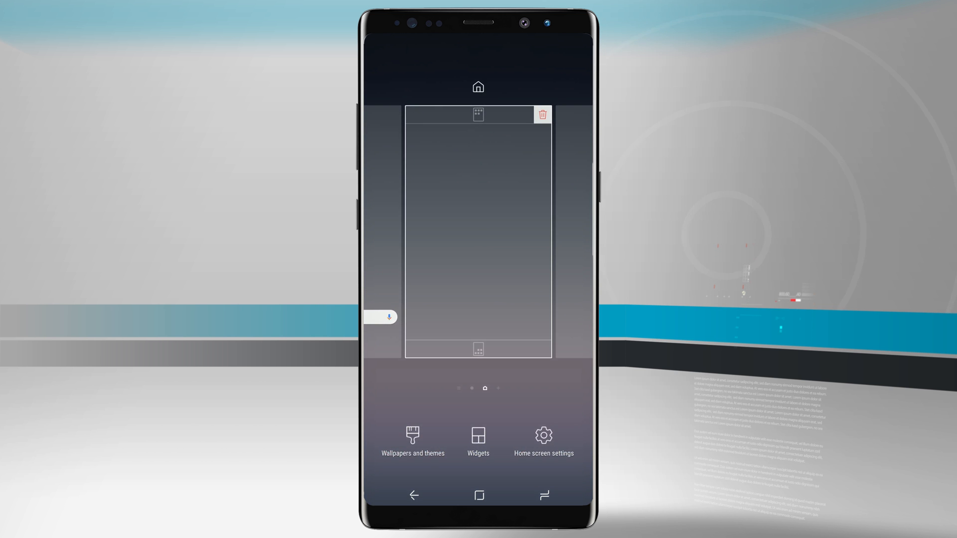
{"action": "left_click", "coordinate": [541, 114]}
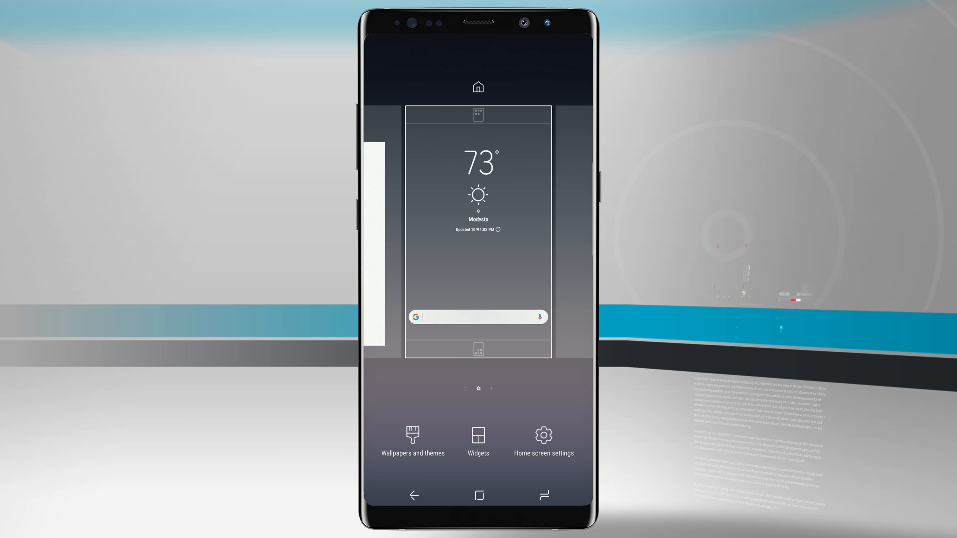
Scroll through Featured wallpapers in Samsung Themes, then show the Themes catalog.
{"action": "left_click", "coordinate": [412, 442]}
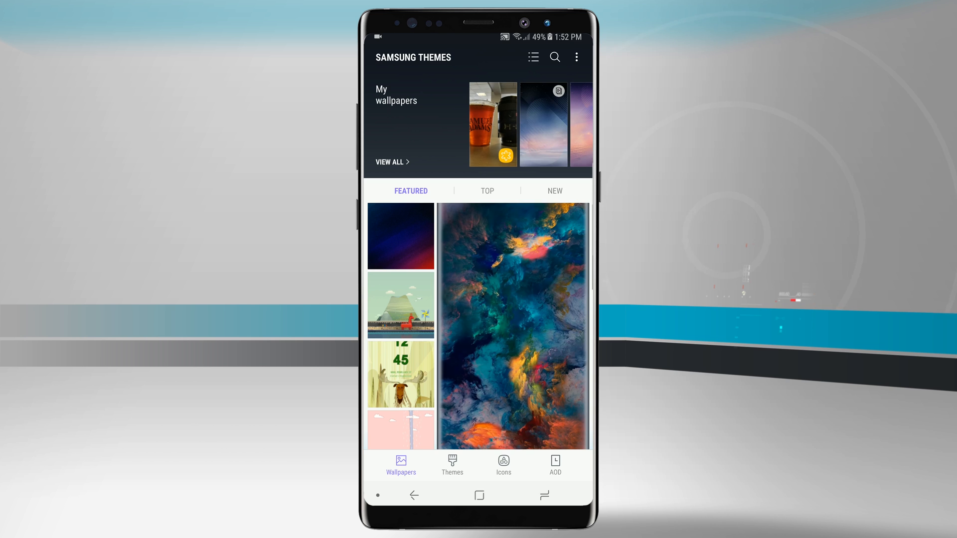
{"action": "scroll", "scroll_direction": "down", "scroll_amount": 3}
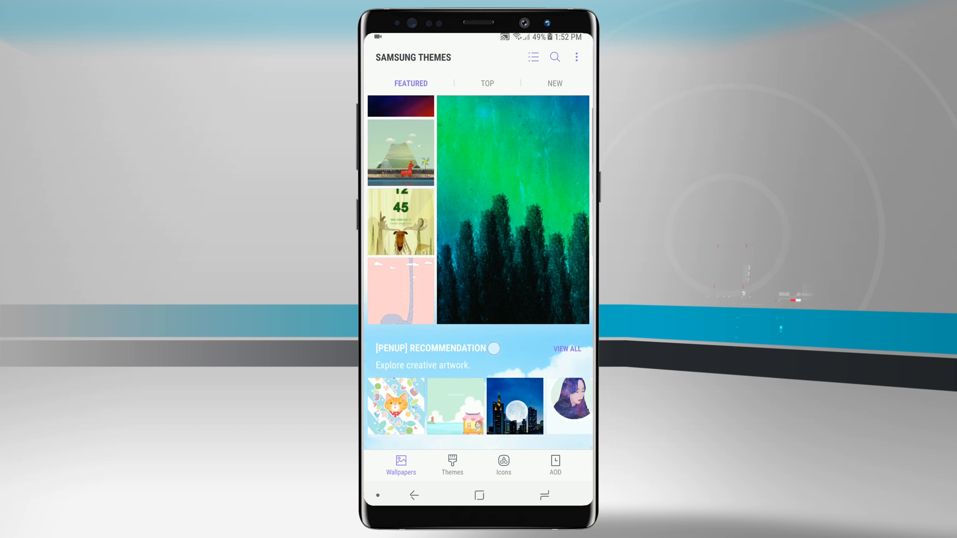
{"action": "scroll", "scroll_direction": "down", "scroll_amount": 3}
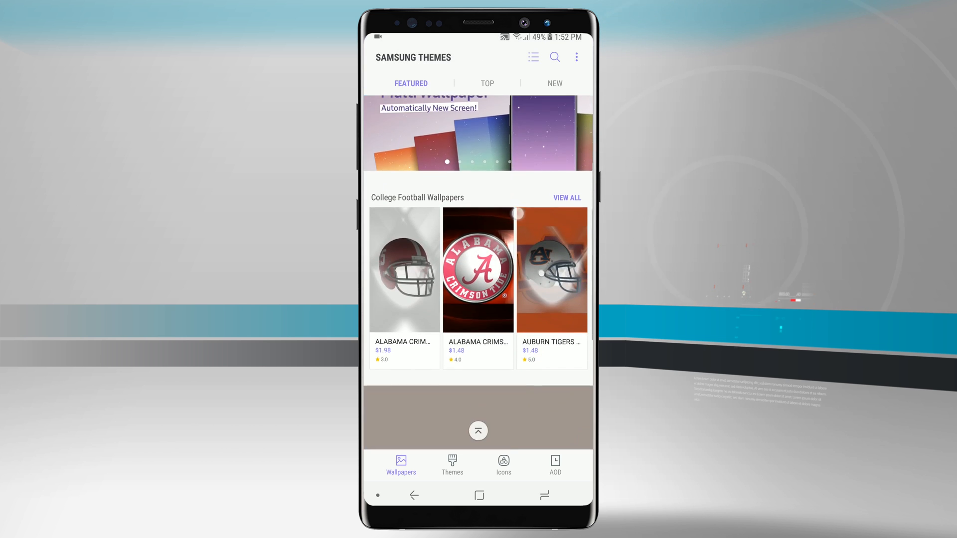
{"action": "scroll", "scroll_direction": "down", "scroll_amount": 3}
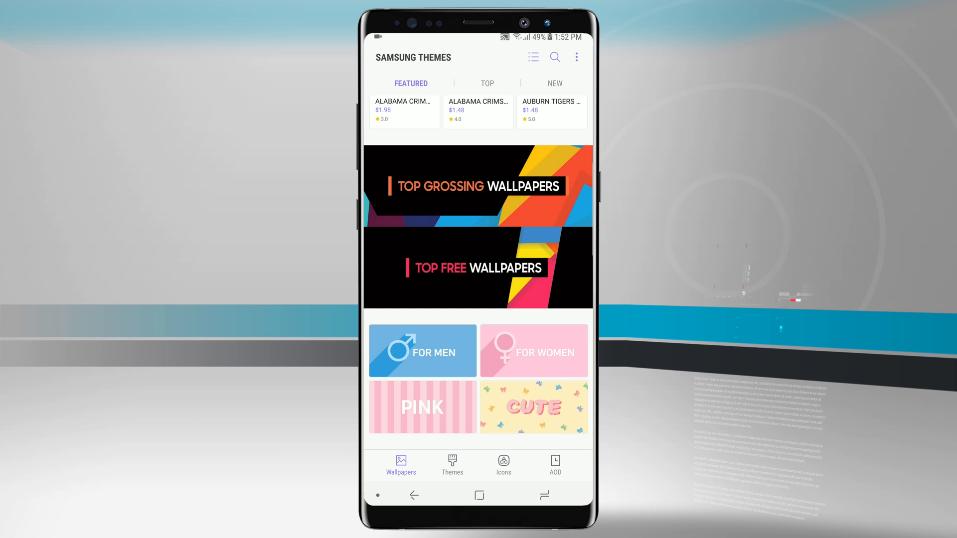
{"action": "left_click", "coordinate": [451, 465]}
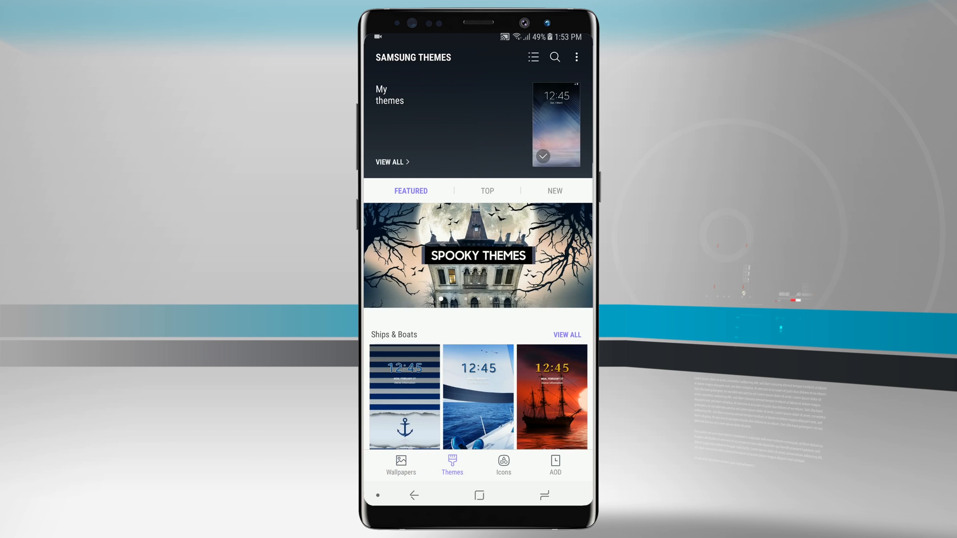
{"action": "scroll", "scroll_direction": "down", "scroll_amount": 3}
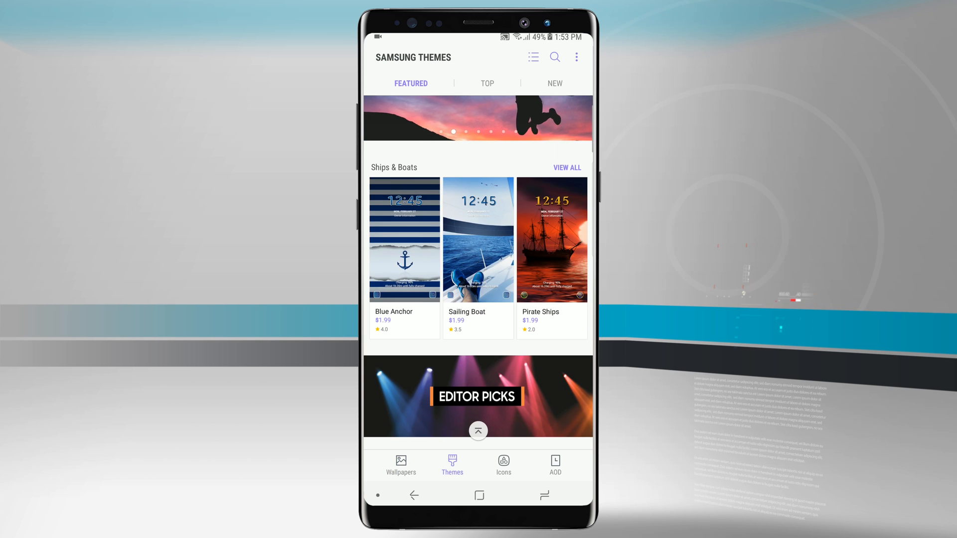
{"action": "left_click", "coordinate": [478, 239]}
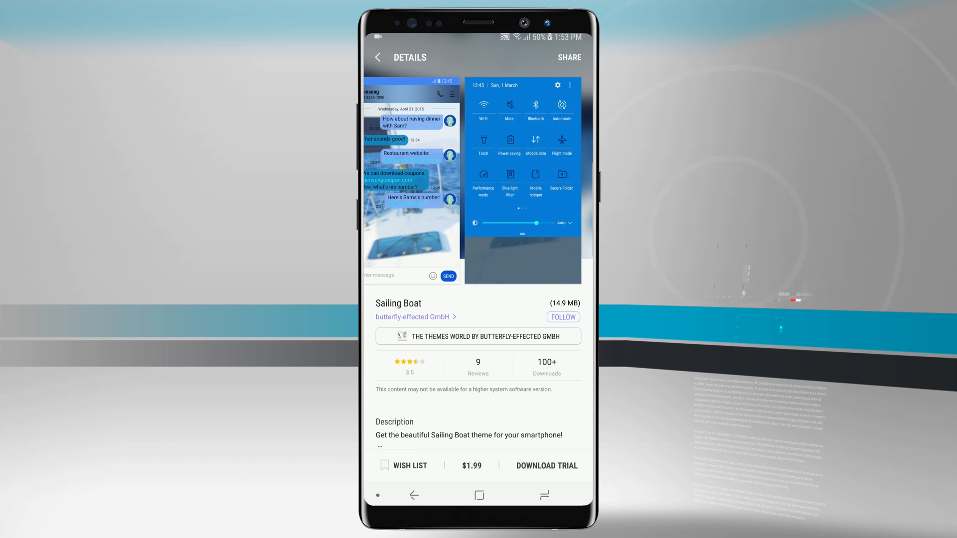
{"action": "left_click", "coordinate": [414, 495]}
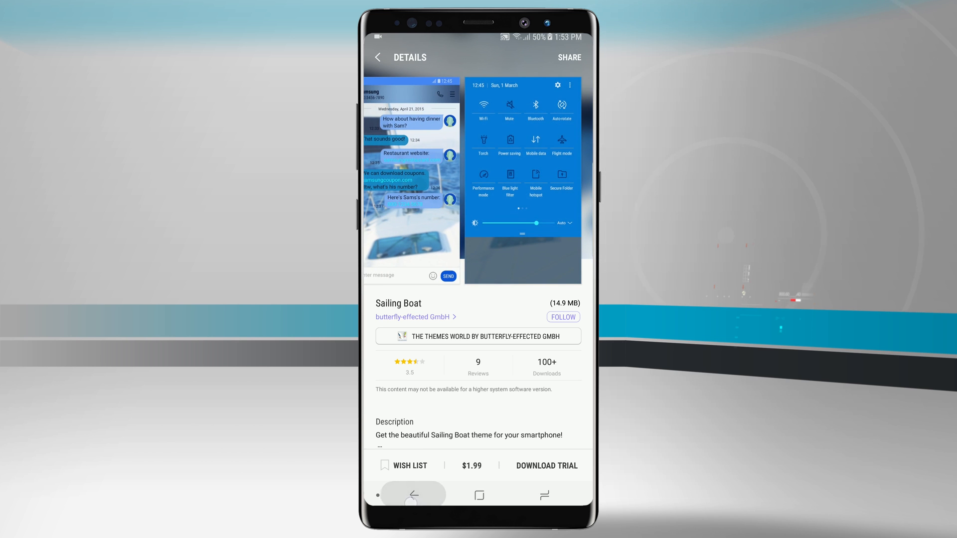
{"action": "left_click", "coordinate": [378, 56]}
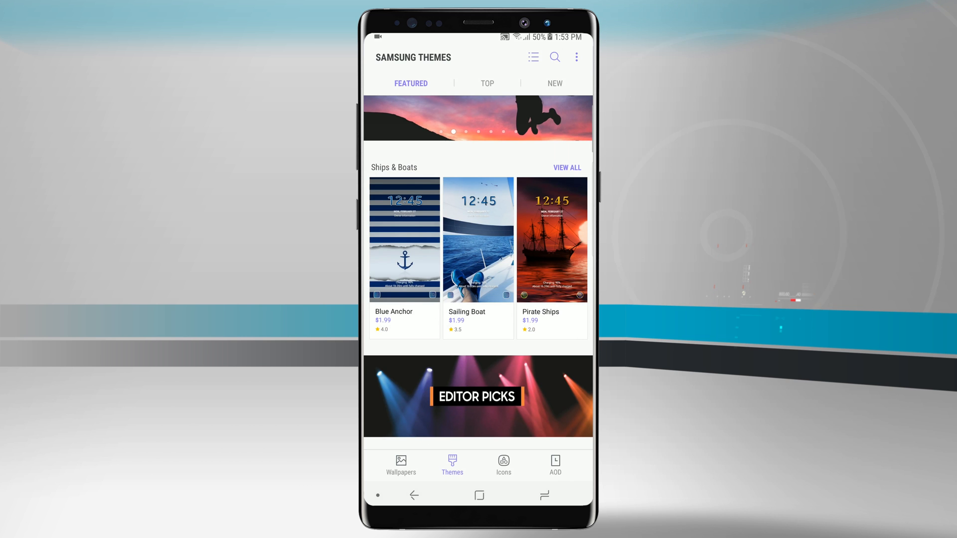
Scroll through the Featured icon packs, then go back to home screen edit mode.
{"action": "left_click", "coordinate": [503, 465]}
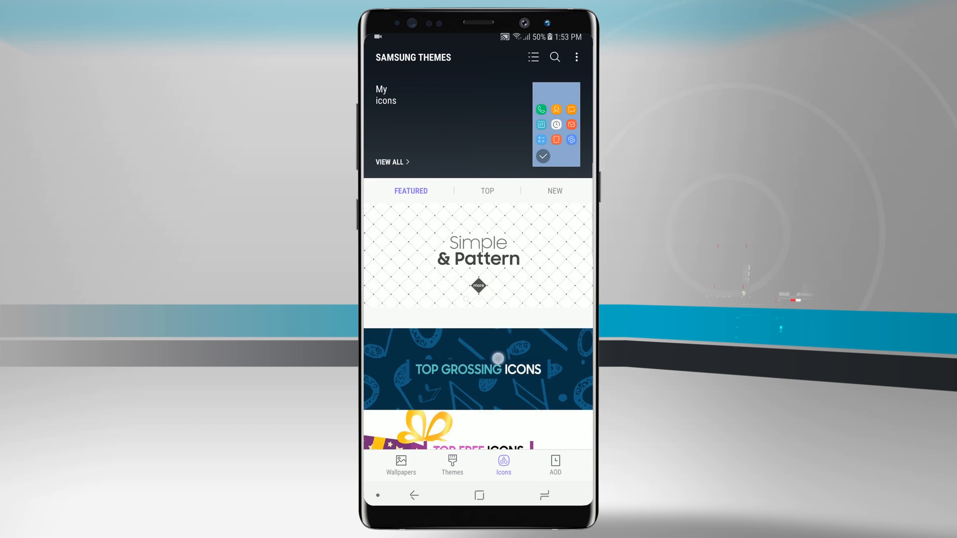
{"action": "scroll", "scroll_direction": "down", "scroll_amount": 3}
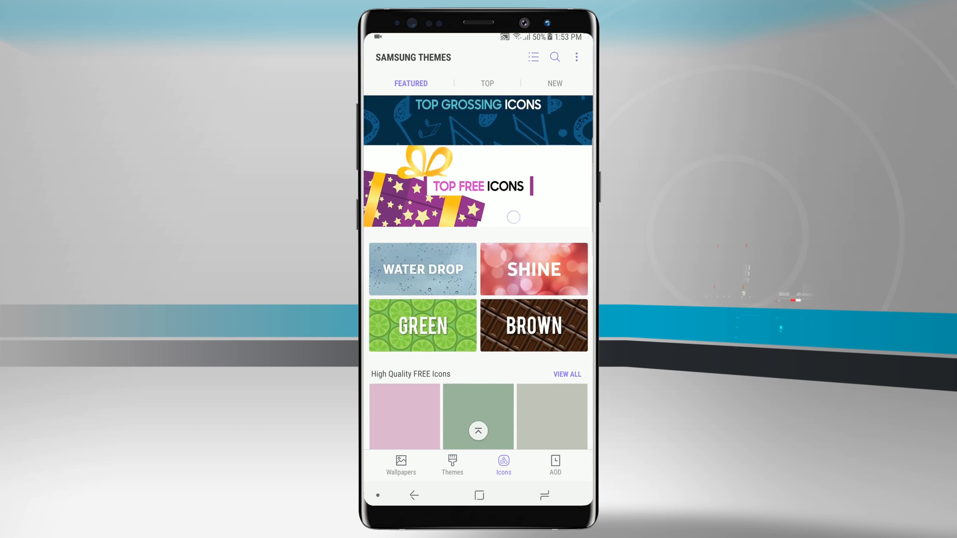
{"action": "scroll", "scroll_direction": "down", "scroll_amount": 3}
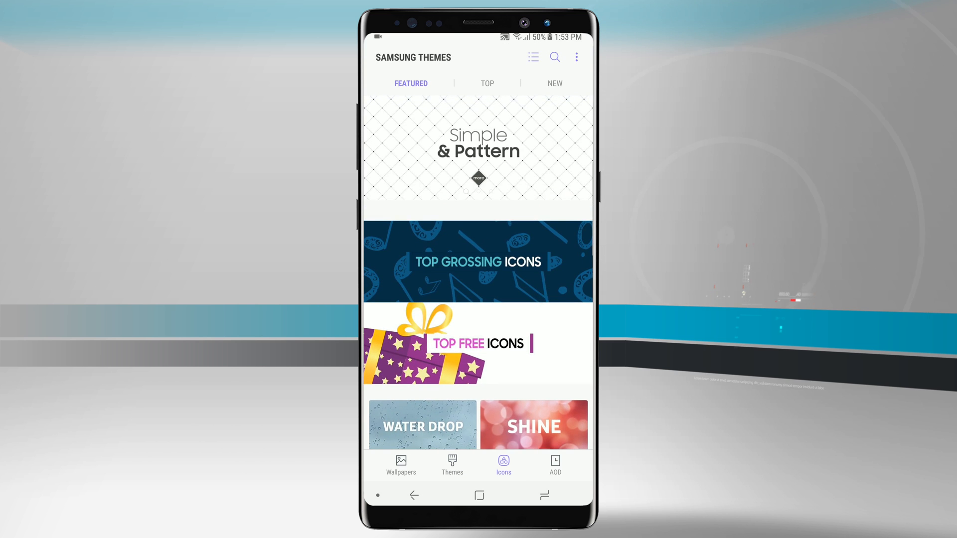
{"action": "left_click", "coordinate": [554, 466]}
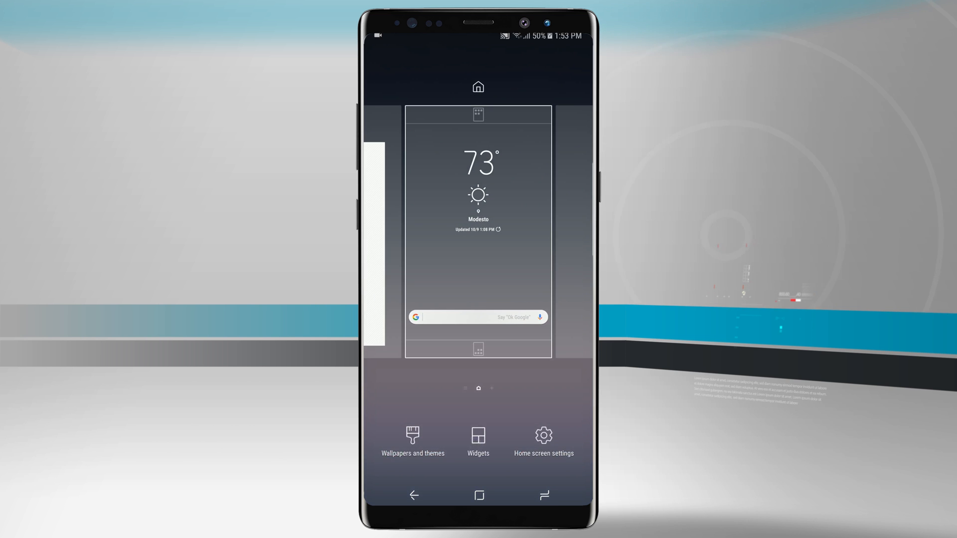
Show the widget catalog and swipe through its pages.
{"action": "left_click", "coordinate": [477, 441]}
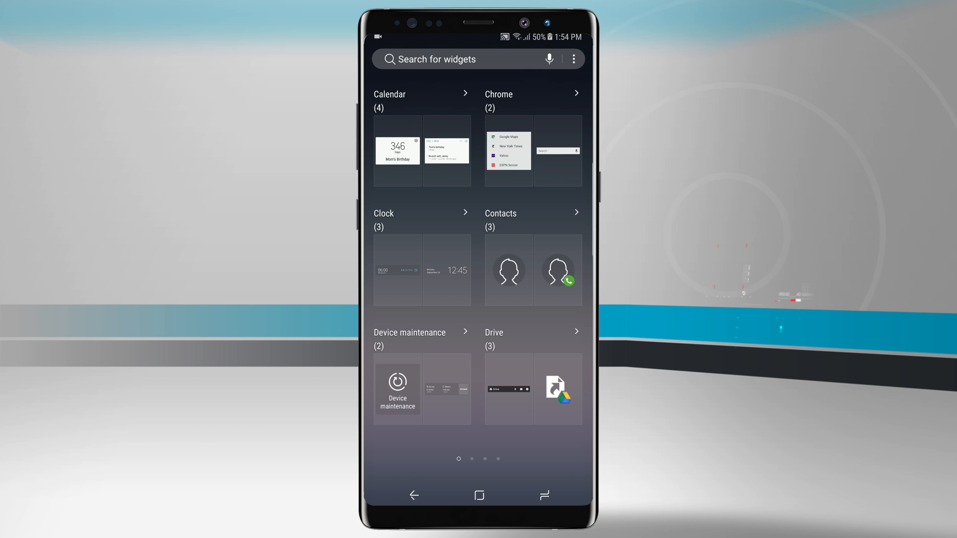
{"action": "scroll", "scroll_direction": "left", "scroll_amount": 3}
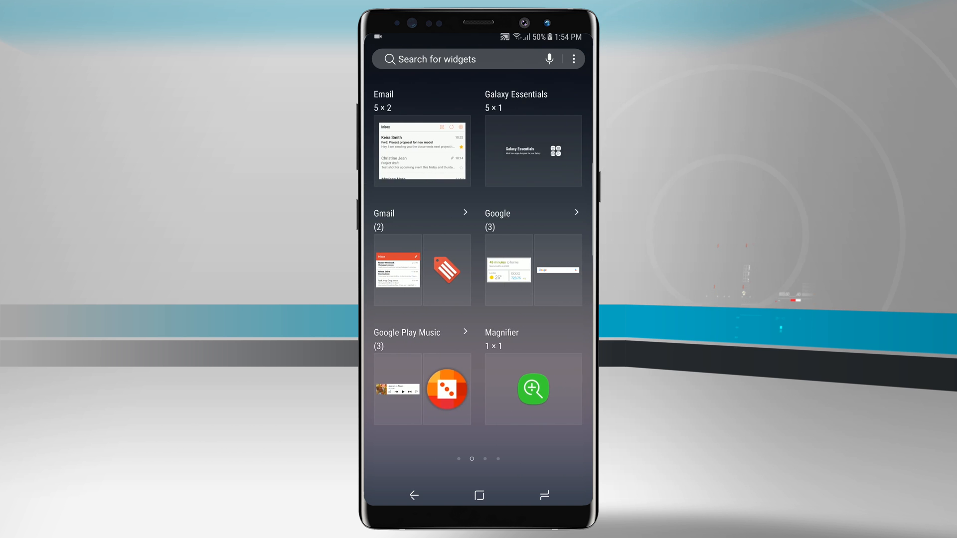
{"action": "scroll", "scroll_direction": "left", "scroll_amount": 3}
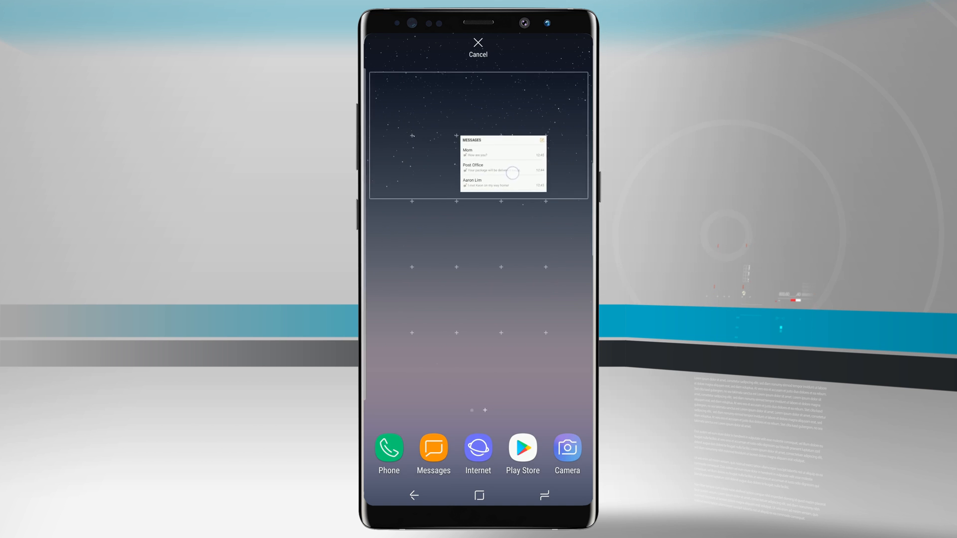
Drop the Messages widget near the page top and stretch it to fill the page.
{"action": "left_click_drag", "start_coordinate": [503, 164], "coordinate": [475, 312]}
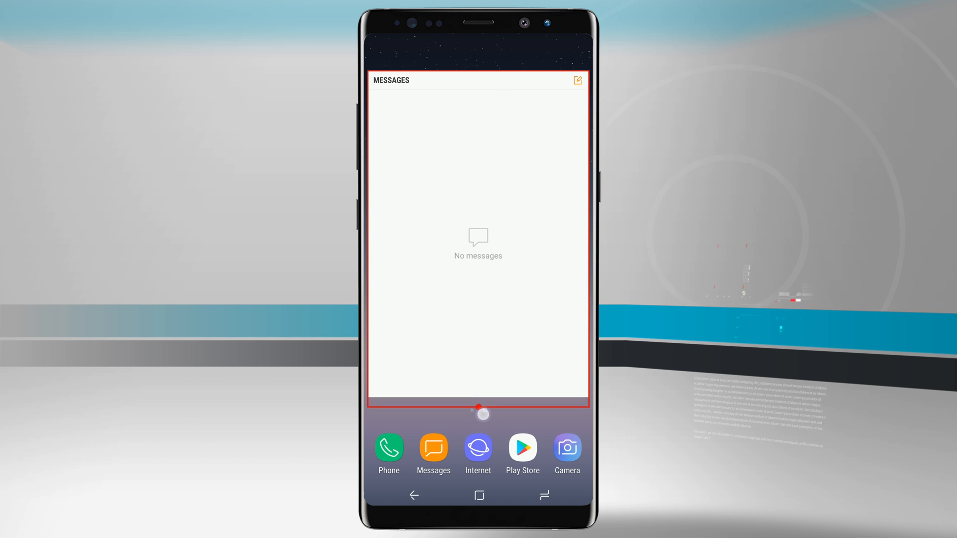
{"action": "left_click_drag", "start_coordinate": [482, 414], "coordinate": [478, 201]}
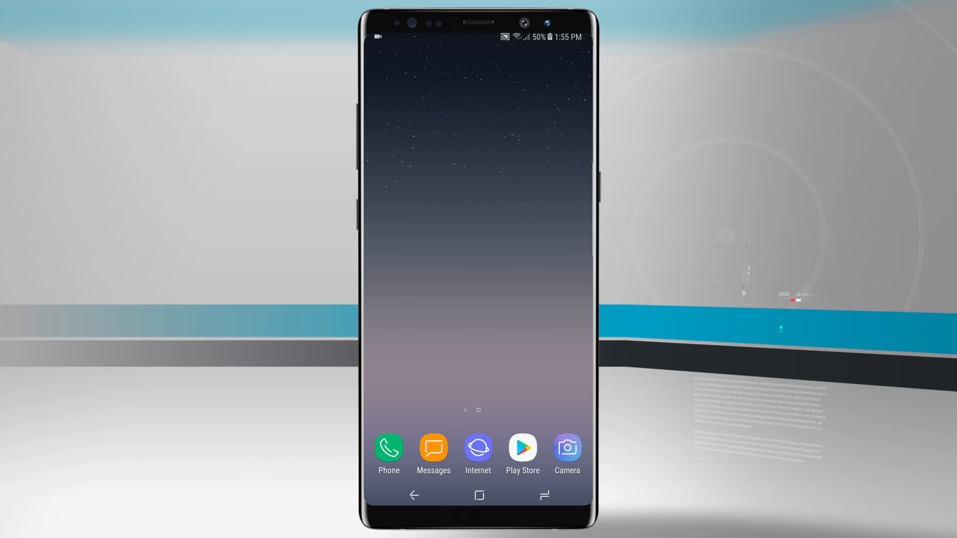
{"action": "scroll", "scroll_direction": "left", "scroll_amount": 3}
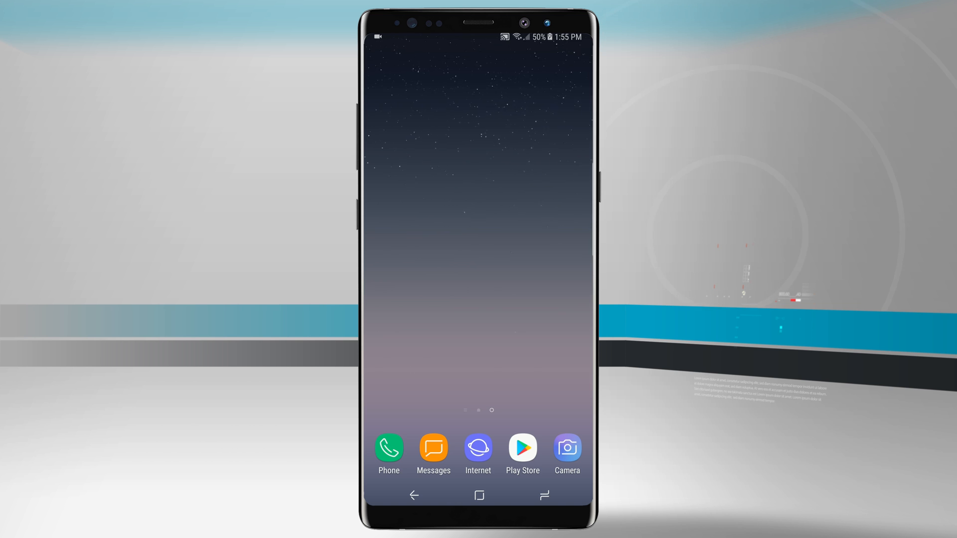
{"action": "left_click", "coordinate": [485, 247]}
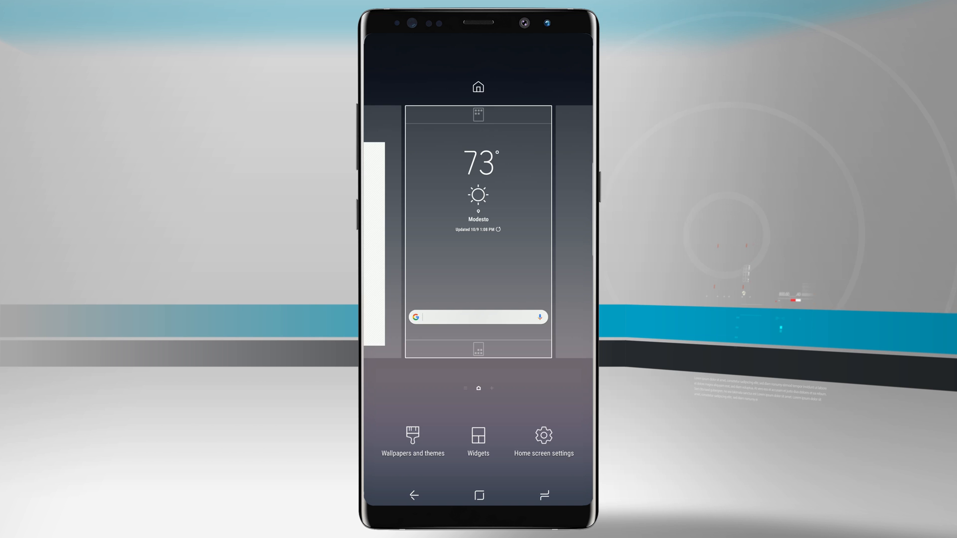
Preview the Home screen only layout, reselect Home and Apps screens, then cancel.
{"action": "left_click", "coordinate": [543, 441]}
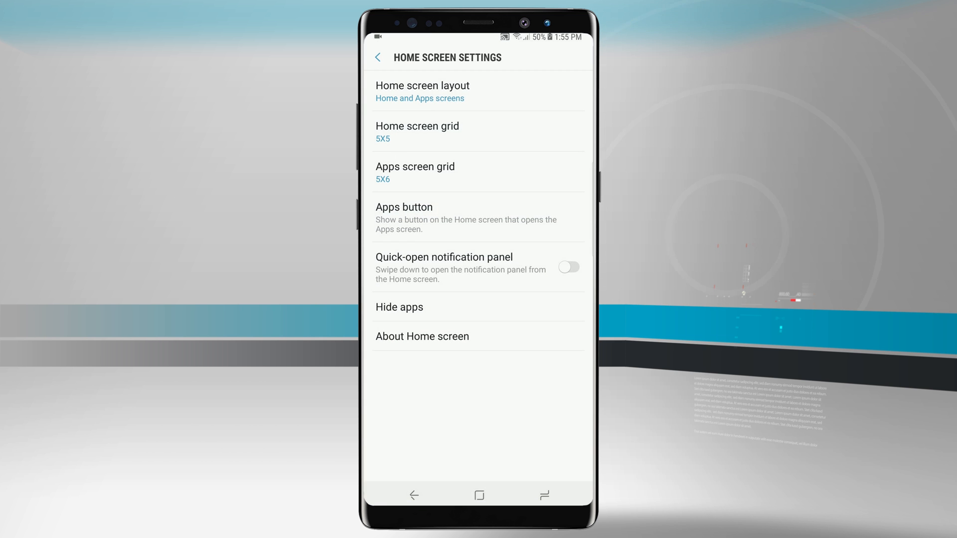
{"action": "left_click", "coordinate": [421, 90]}
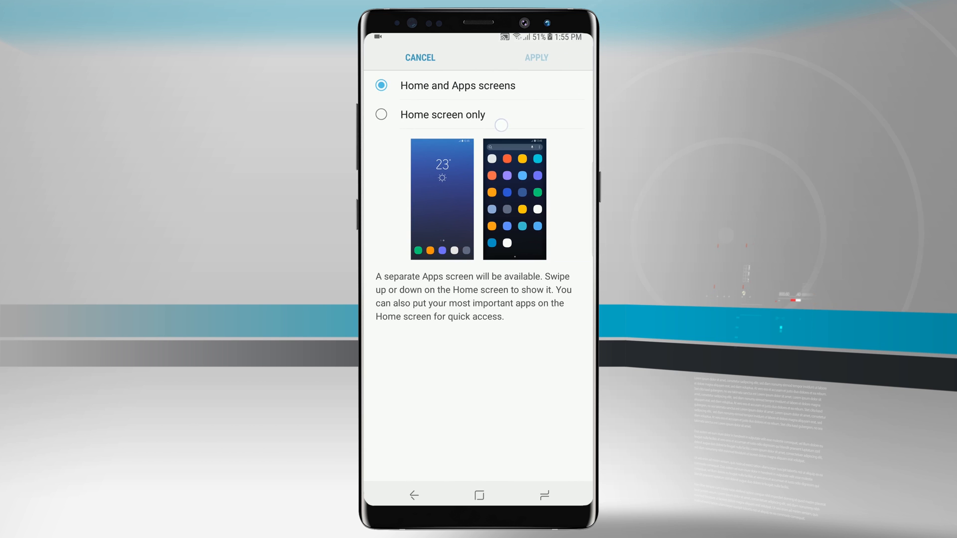
{"action": "left_click", "coordinate": [381, 114]}
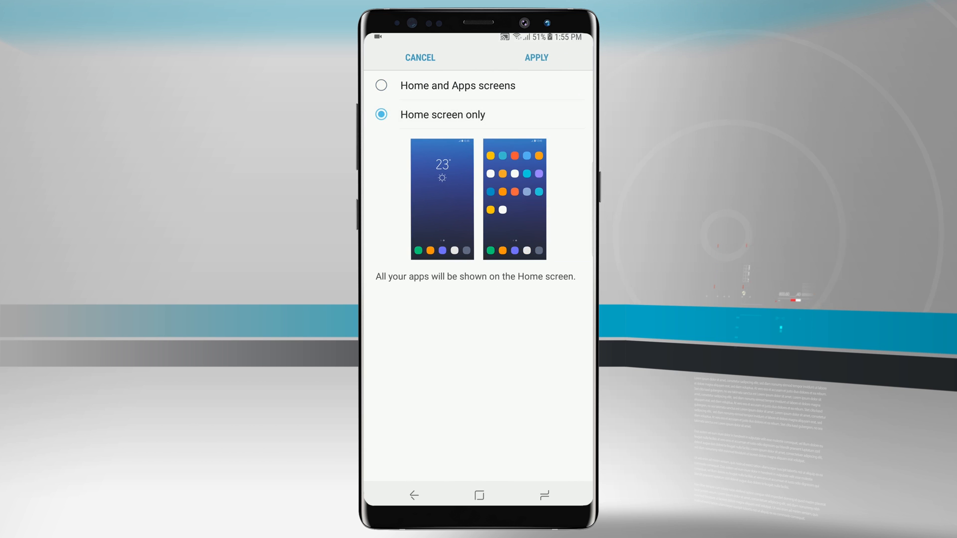
{"action": "left_click", "coordinate": [381, 85]}
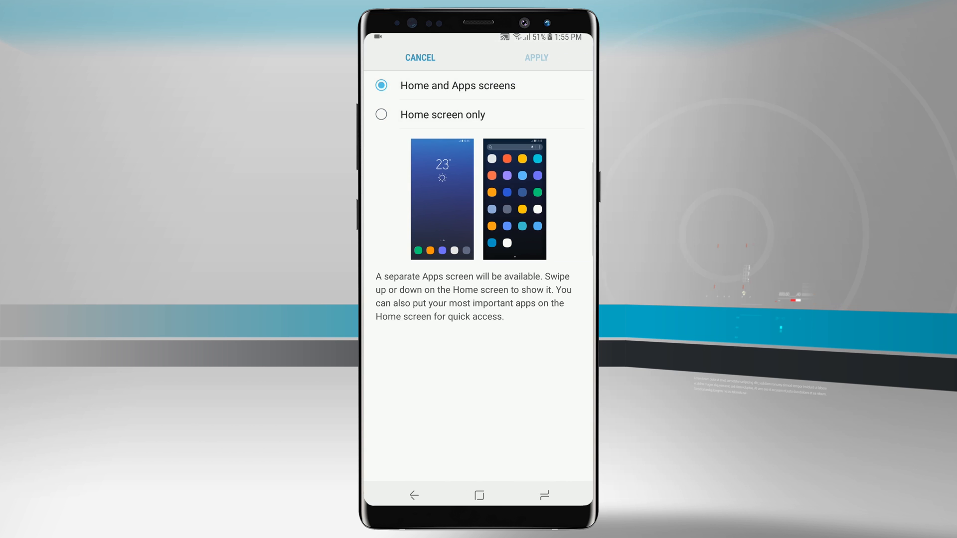
{"action": "left_click", "coordinate": [535, 57]}
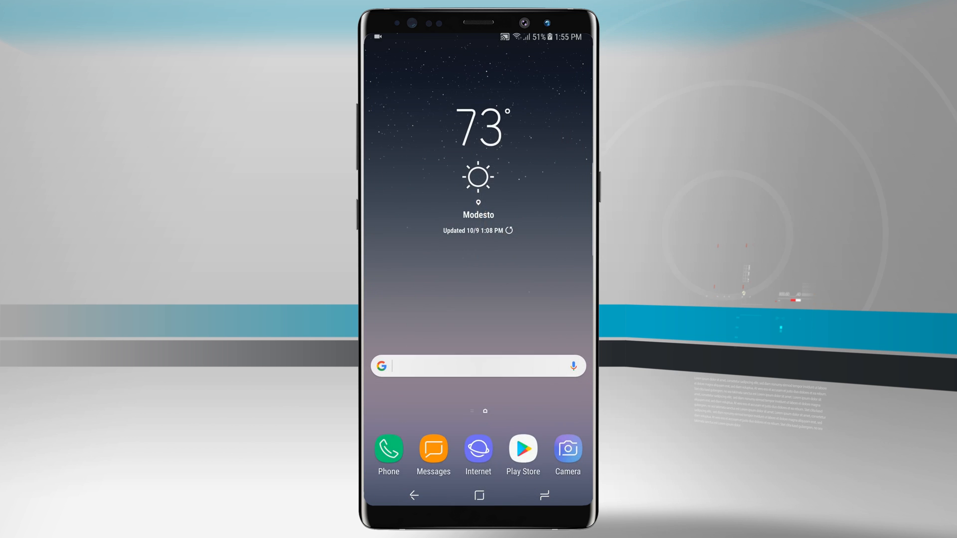
Apply Home screen only, dismiss the Finder notice, then reapply Home and Apps screens.
{"action": "scroll", "scroll_direction": "up", "scroll_amount": 3}
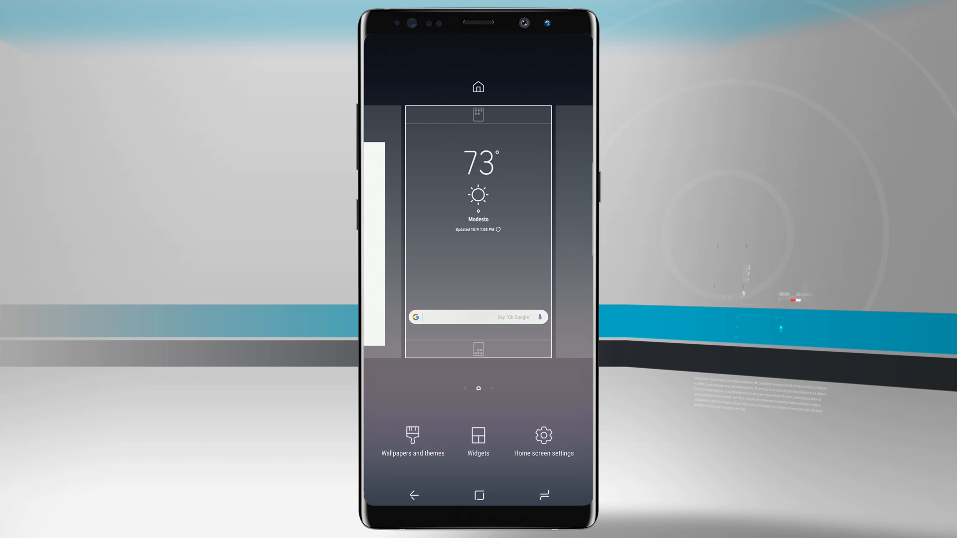
{"action": "left_click", "coordinate": [544, 437]}
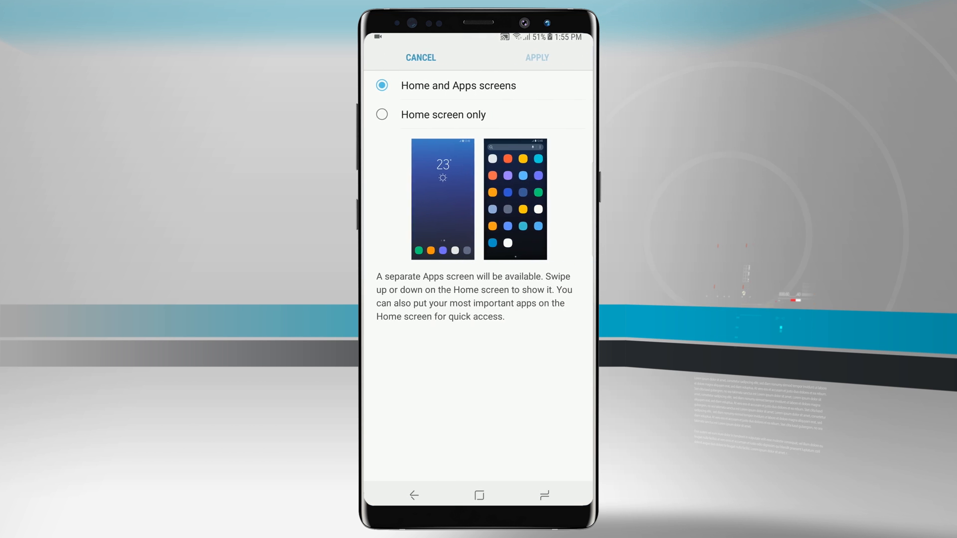
{"action": "left_click", "coordinate": [381, 114]}
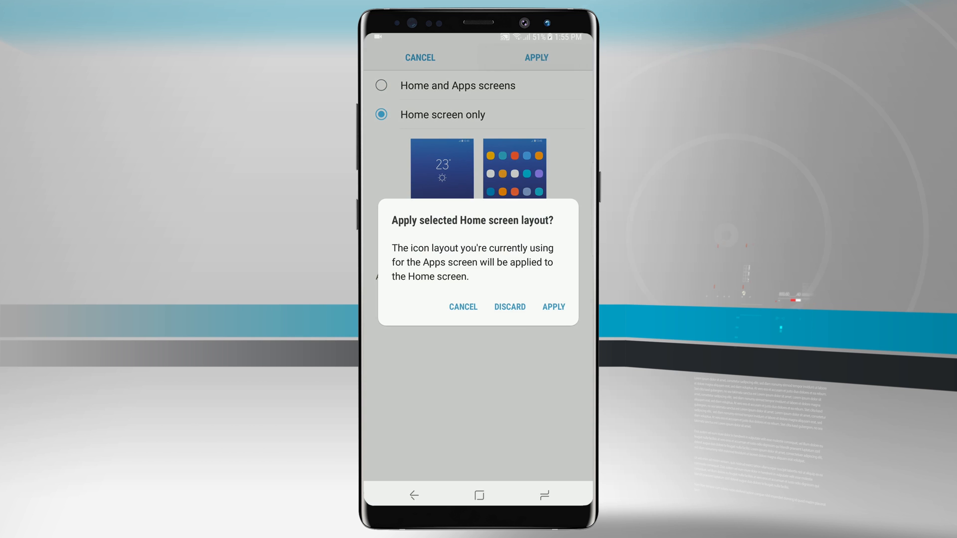
{"action": "left_click", "coordinate": [552, 307]}
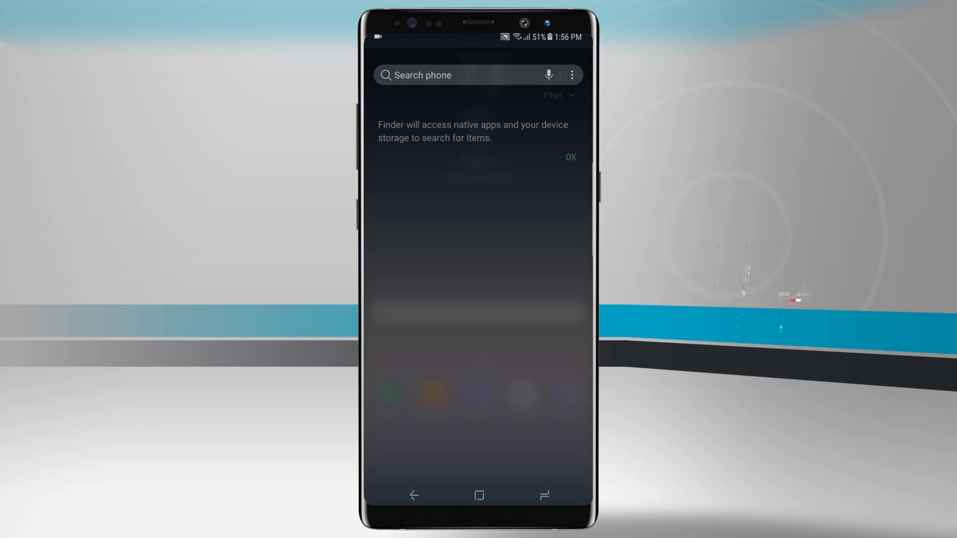
{"action": "left_click", "coordinate": [570, 157]}
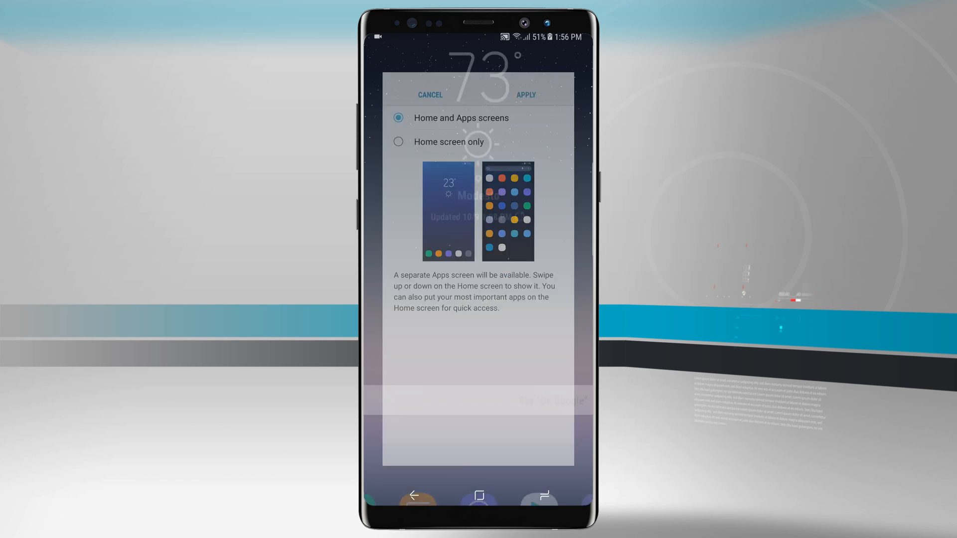
{"action": "left_click", "coordinate": [523, 95]}
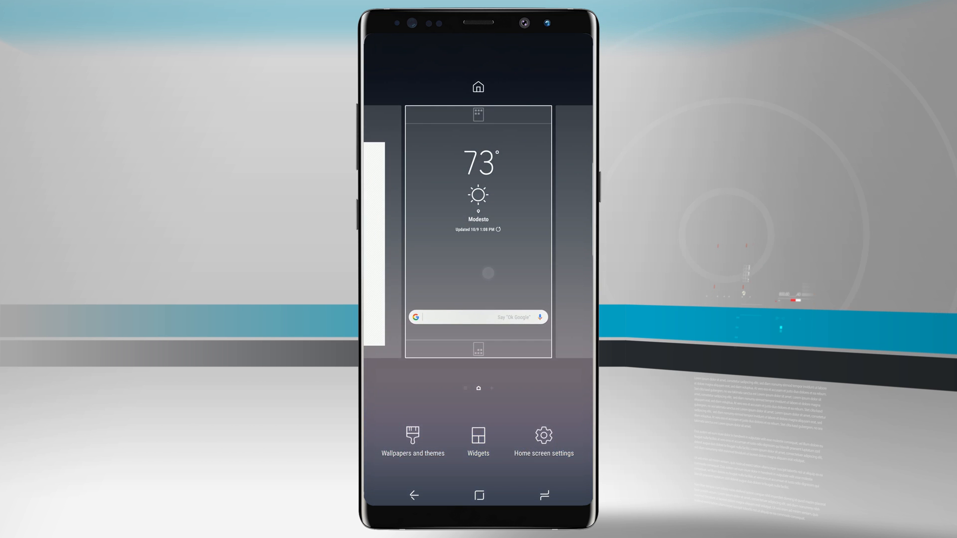
Preview both grid options, keeping the 5X5 home grid and 5X6 apps grid.
{"action": "left_click", "coordinate": [543, 441]}
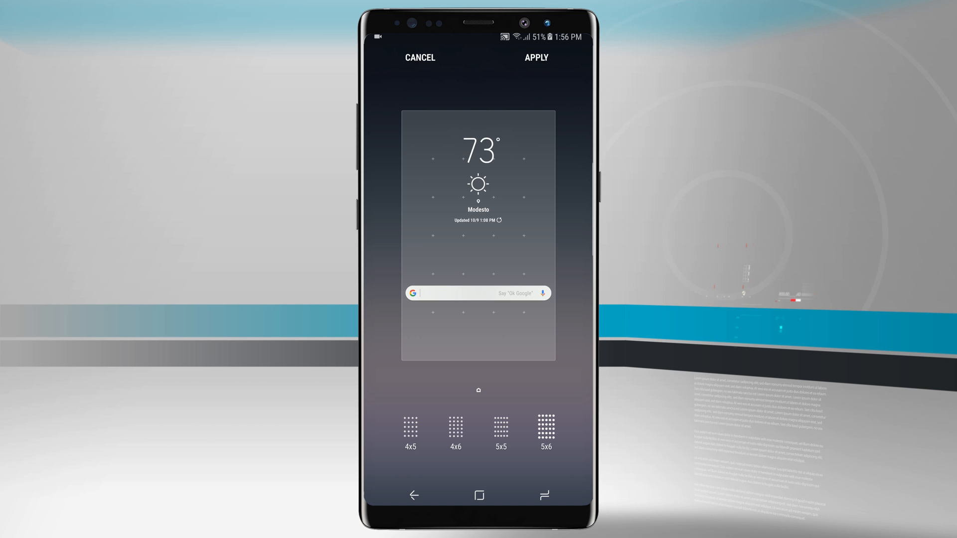
{"action": "left_click", "coordinate": [499, 430]}
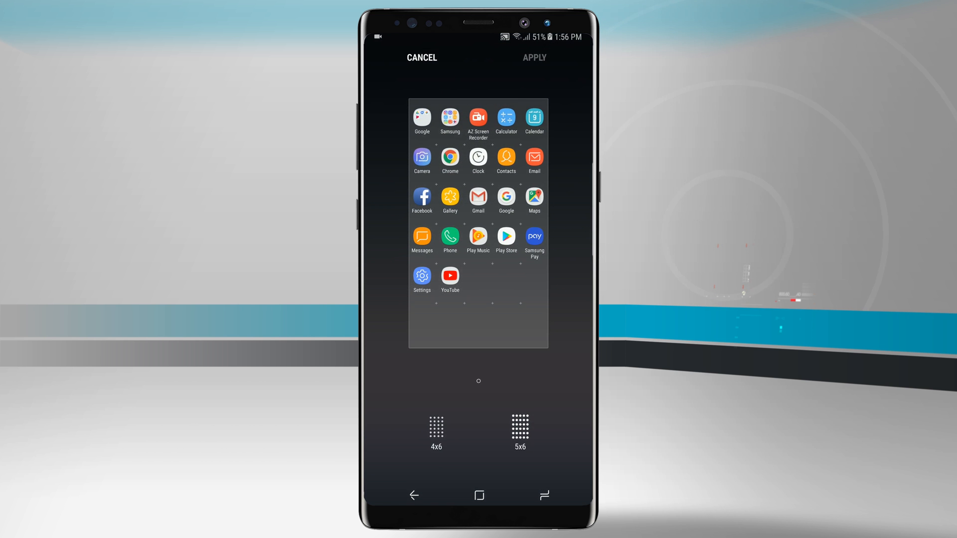
{"action": "left_click", "coordinate": [435, 426]}
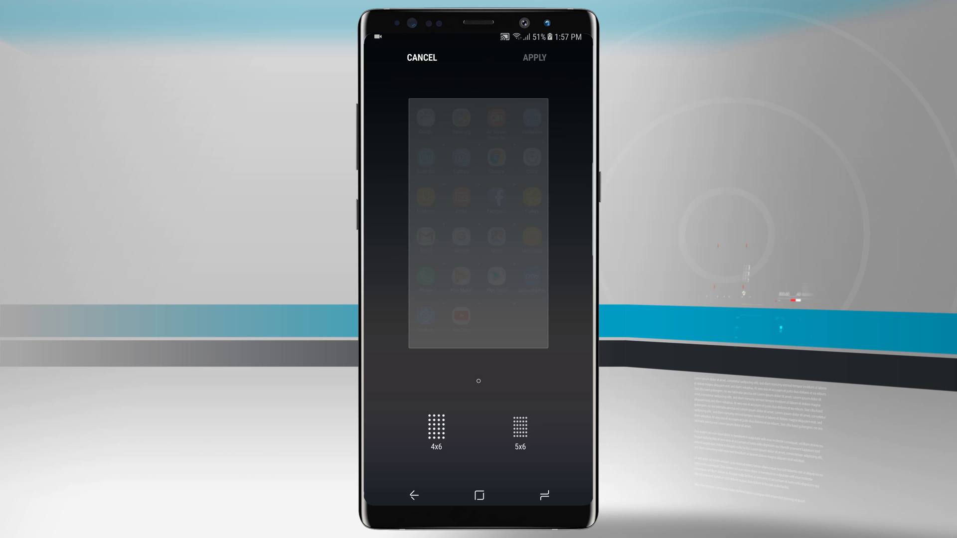
{"action": "left_click", "coordinate": [421, 57]}
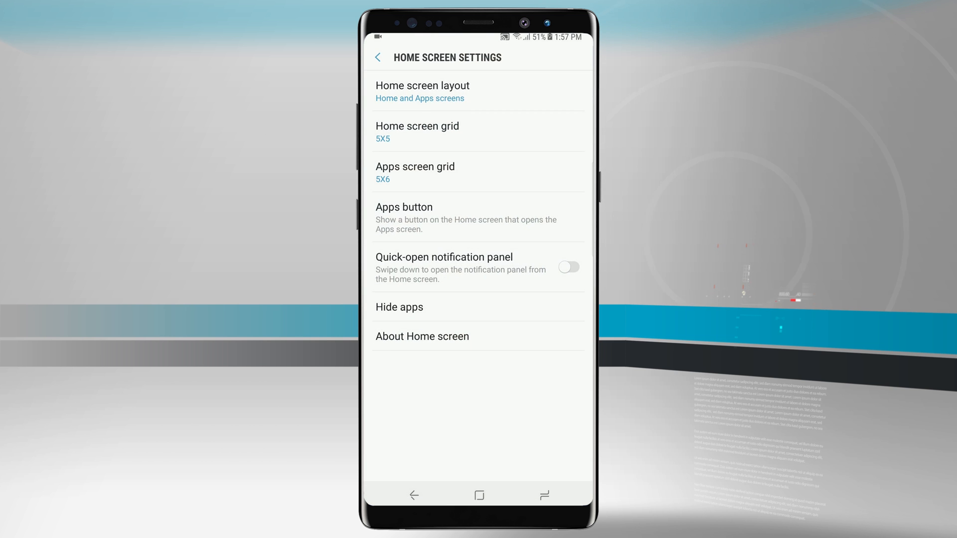
Enable Show Apps button, then view and exit the five-column Apps screen.
{"action": "left_click", "coordinate": [477, 218]}
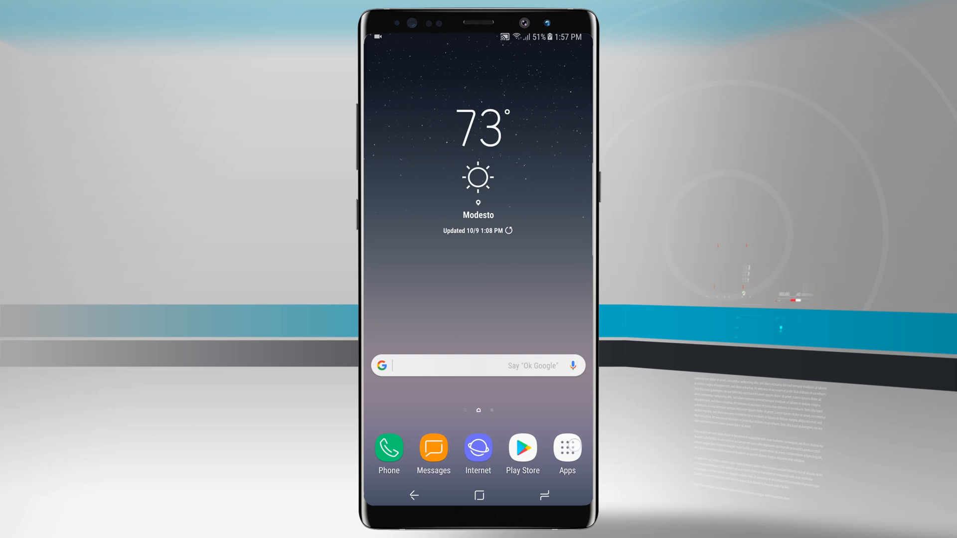
{"action": "left_click", "coordinate": [566, 449]}
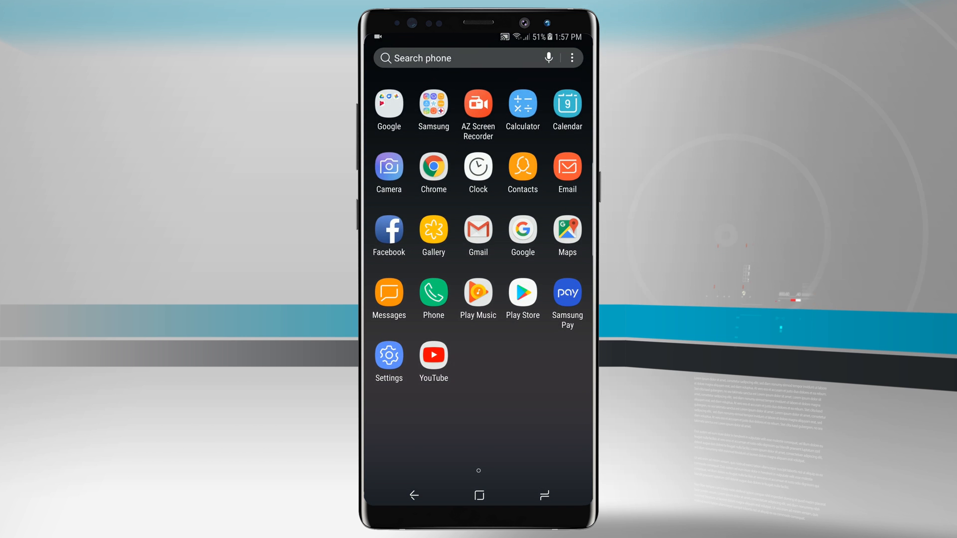
{"action": "left_click", "coordinate": [477, 495]}
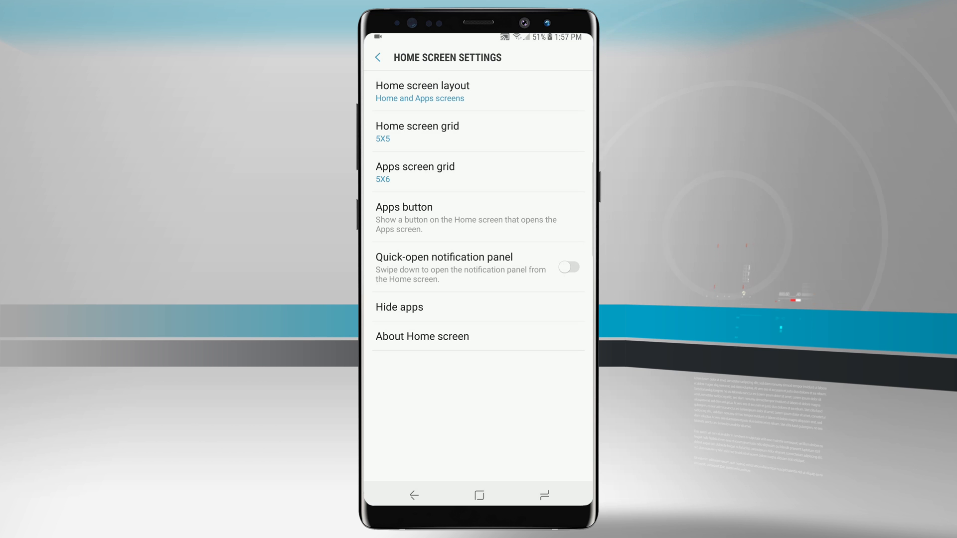
Leave Home screen settings, reopen them, then return to the home screen edit view.
{"action": "left_click", "coordinate": [568, 266]}
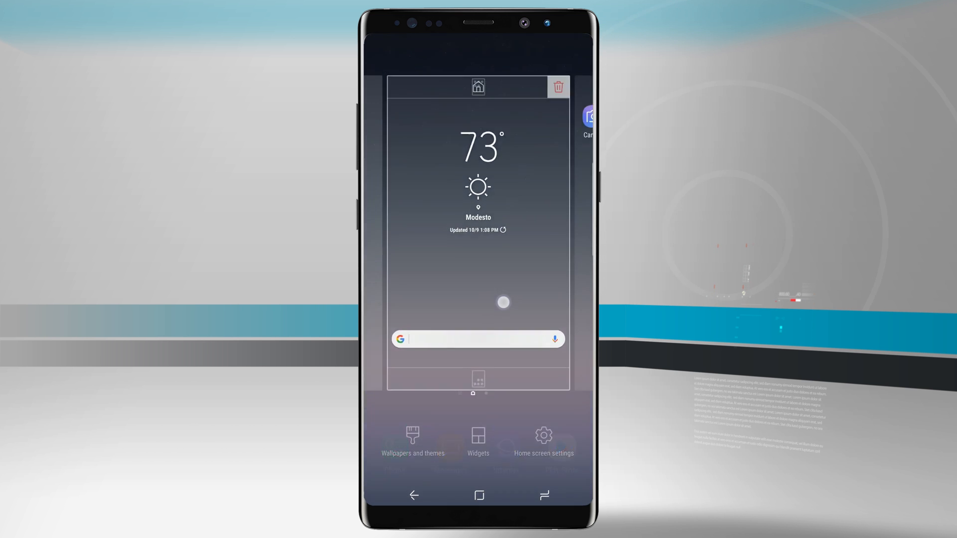
{"action": "left_click", "coordinate": [543, 440]}
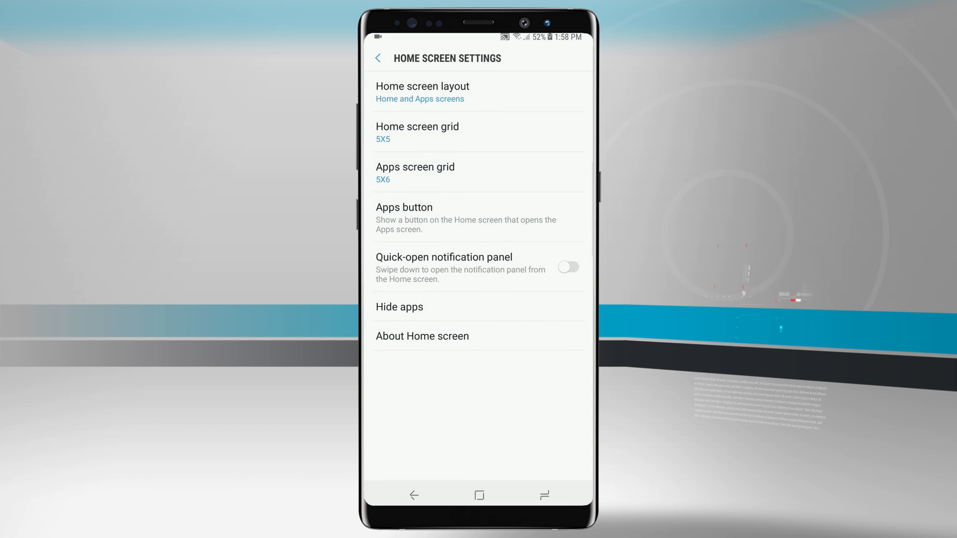
{"action": "left_click", "coordinate": [568, 267]}
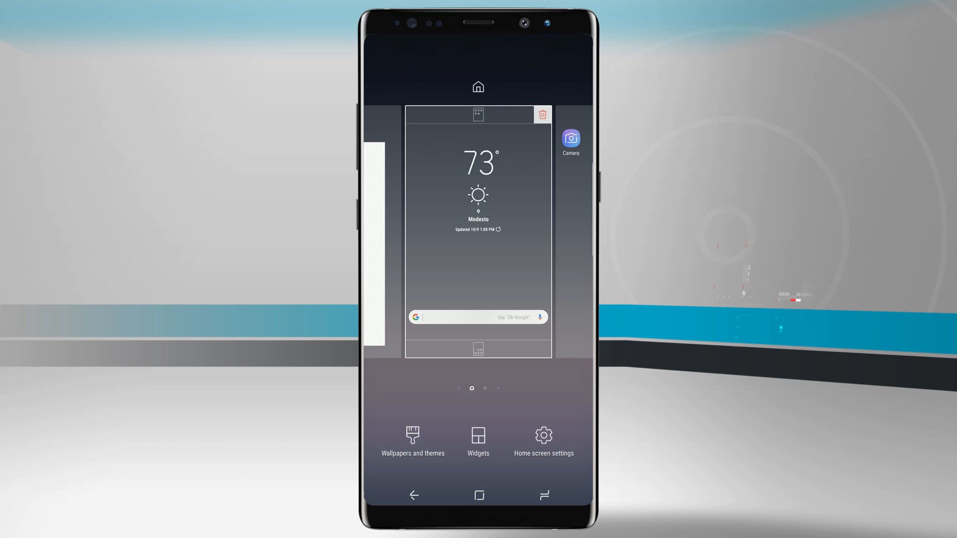
Open Hide apps from Home screen settings and scroll the alphabetical app list.
{"action": "left_click", "coordinate": [543, 442]}
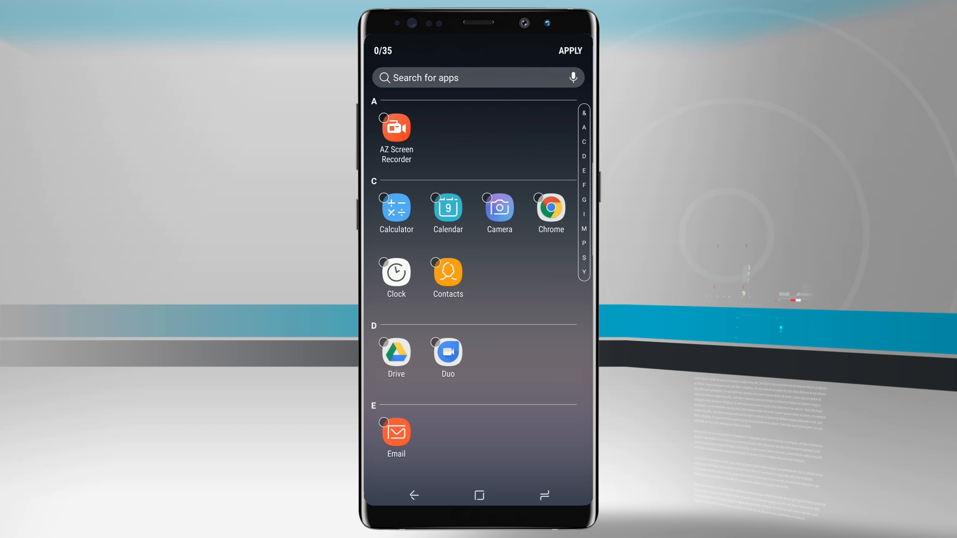
{"action": "scroll", "scroll_direction": "down", "scroll_amount": 3}
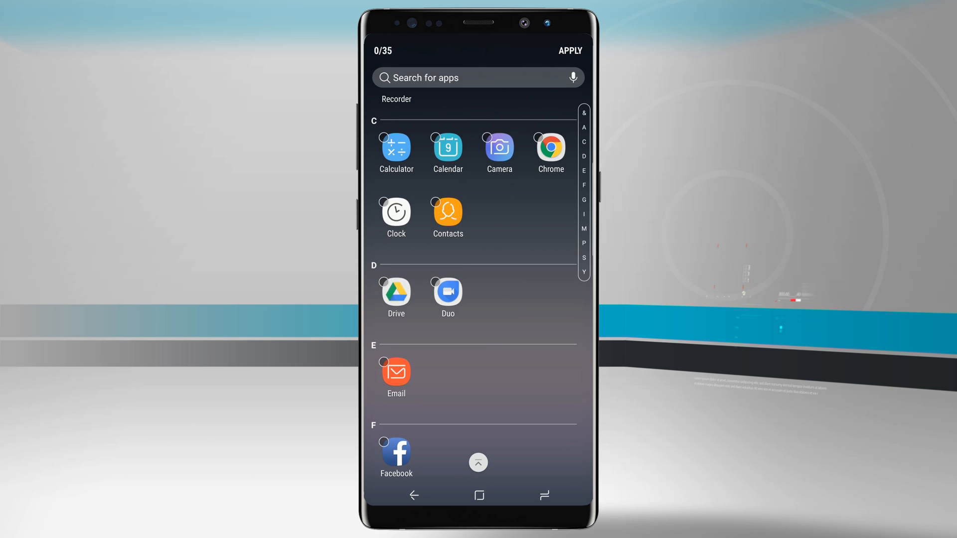